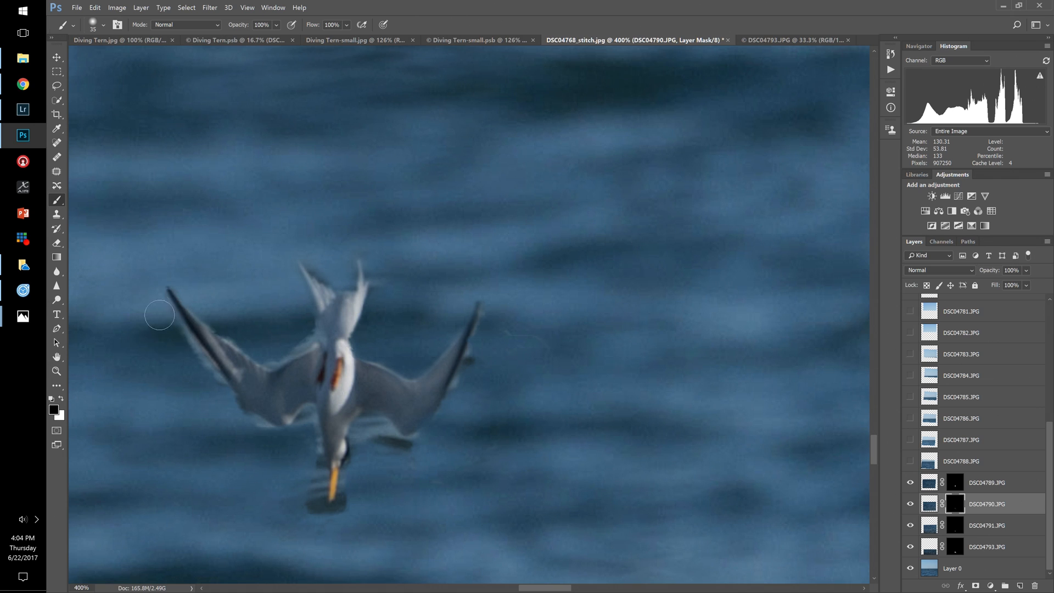
Paint black on the DSC04790 layer mask to hide the ghosted beak below the tern.
{"action": "left_click_drag", "start_coordinate": [160, 315], "coordinate": [209, 384]}
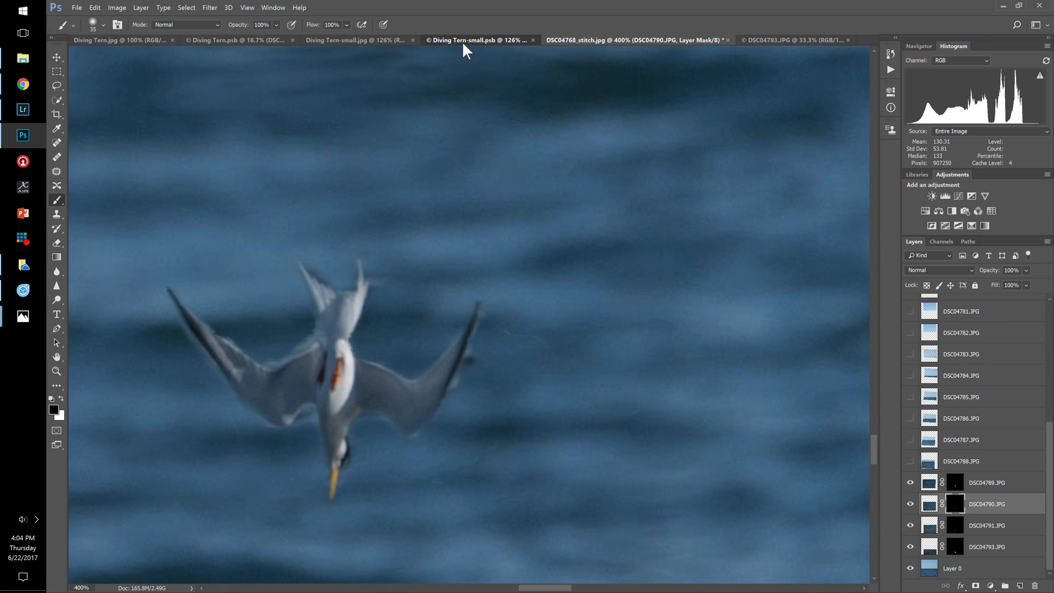
Switch through the Diving Tern-small.psb tab to the tall Diving Tern.psb composite.
{"action": "left_click", "coordinate": [470, 40]}
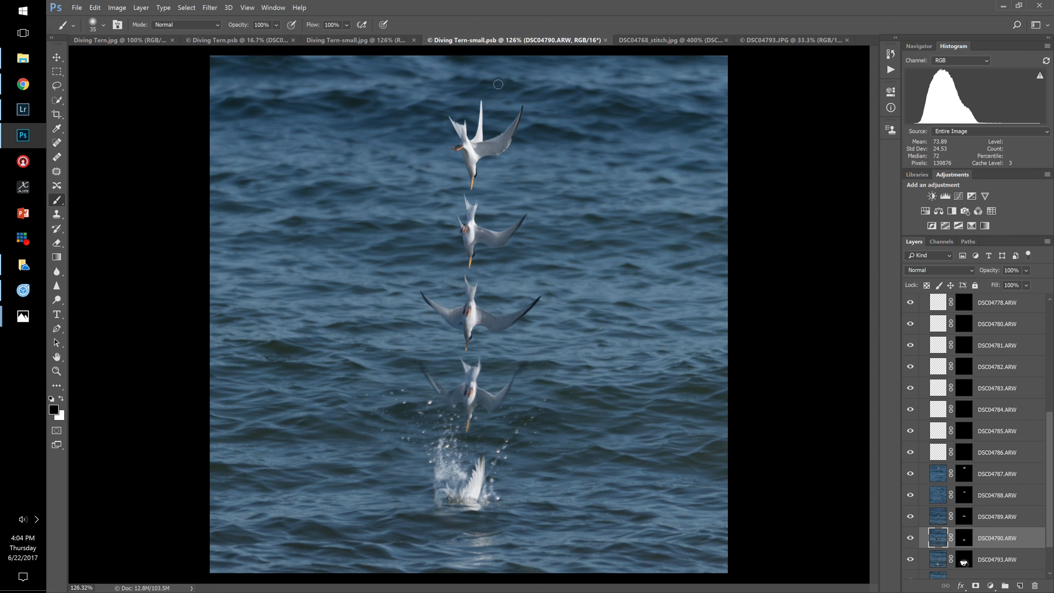
{"action": "mouse_move", "coordinate": [259, 54]}
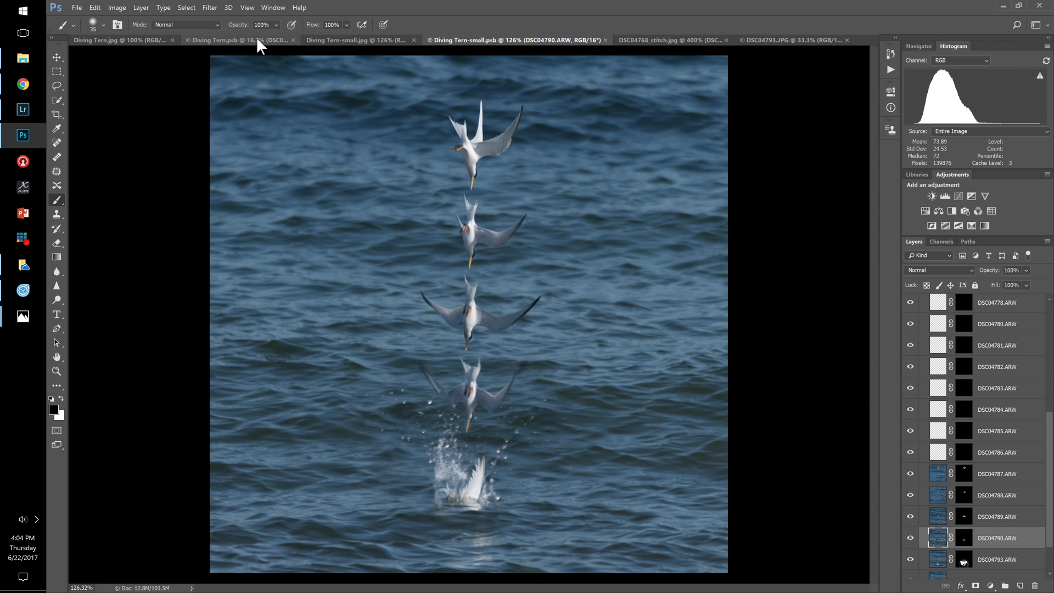
{"action": "left_click", "coordinate": [225, 40]}
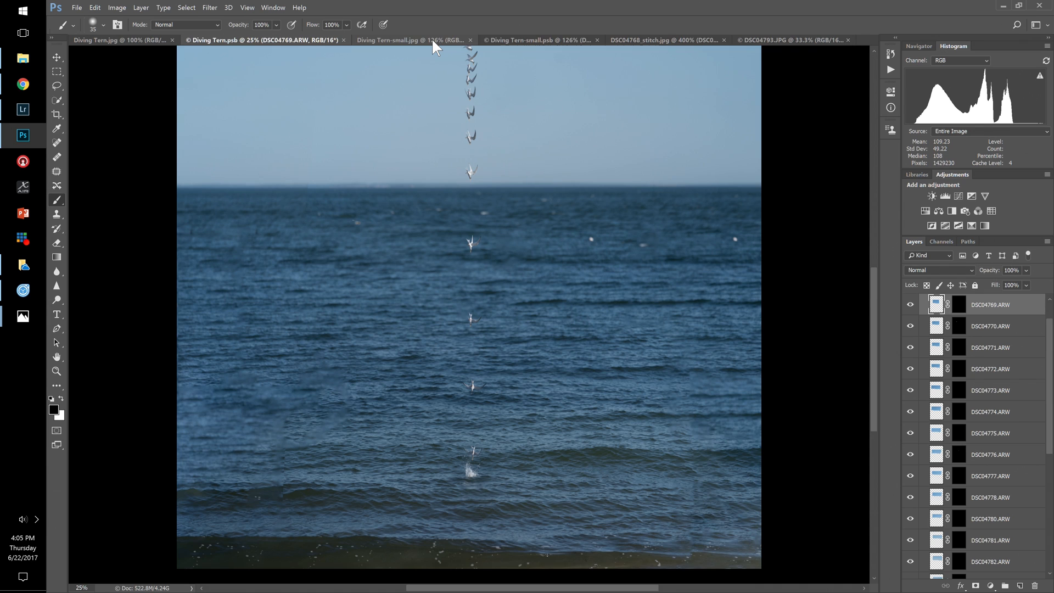
Switch to Diving Tern-small.psb and scroll the Layers panel to the bottom layers.
{"action": "left_click", "coordinate": [543, 40]}
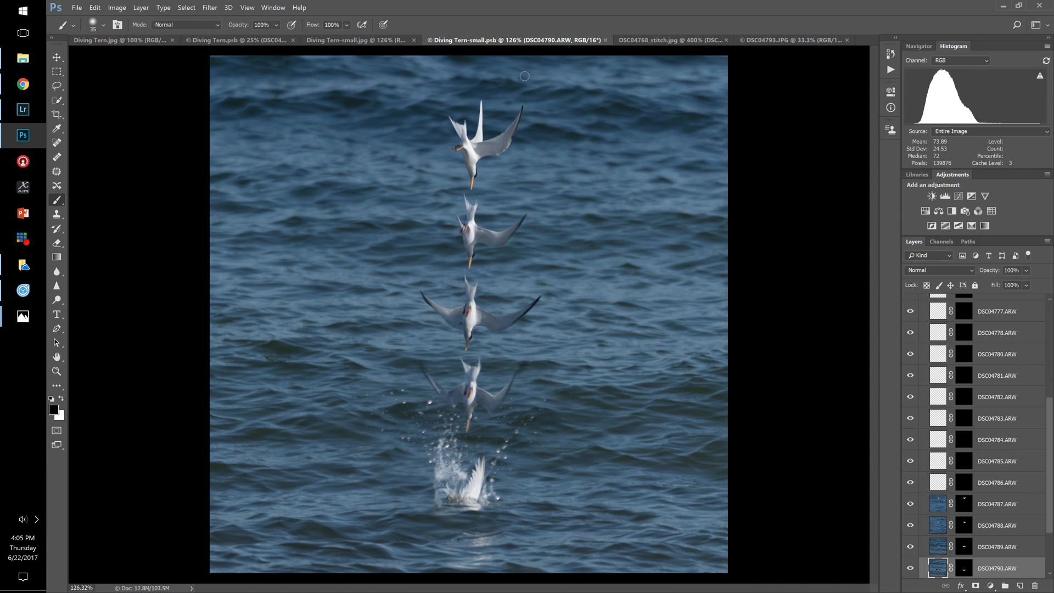
{"action": "scroll", "scroll_direction": "down", "scroll_amount": 3}
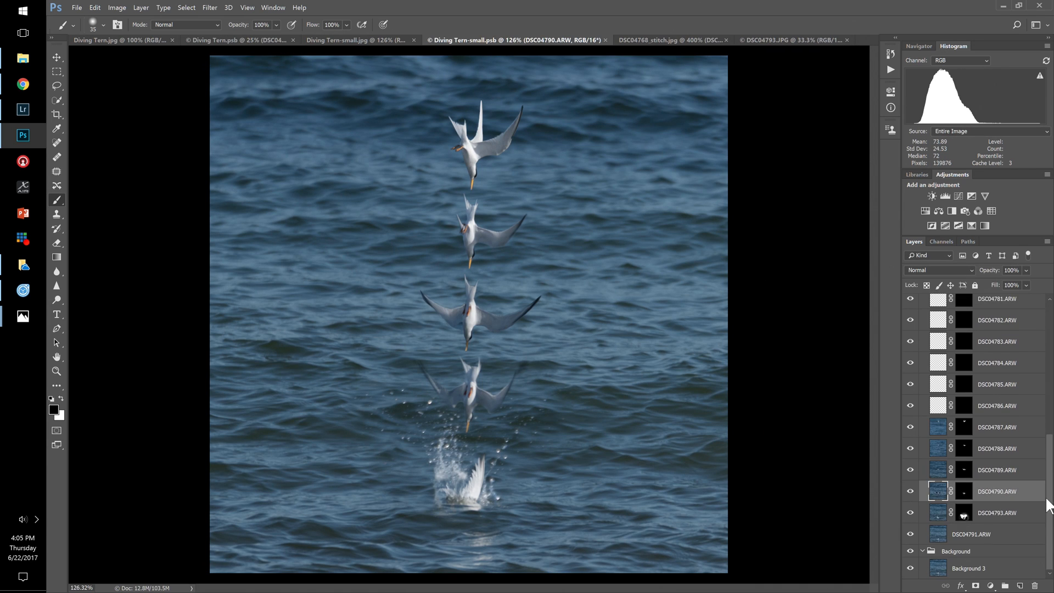
{"action": "mouse_move", "coordinate": [1040, 544]}
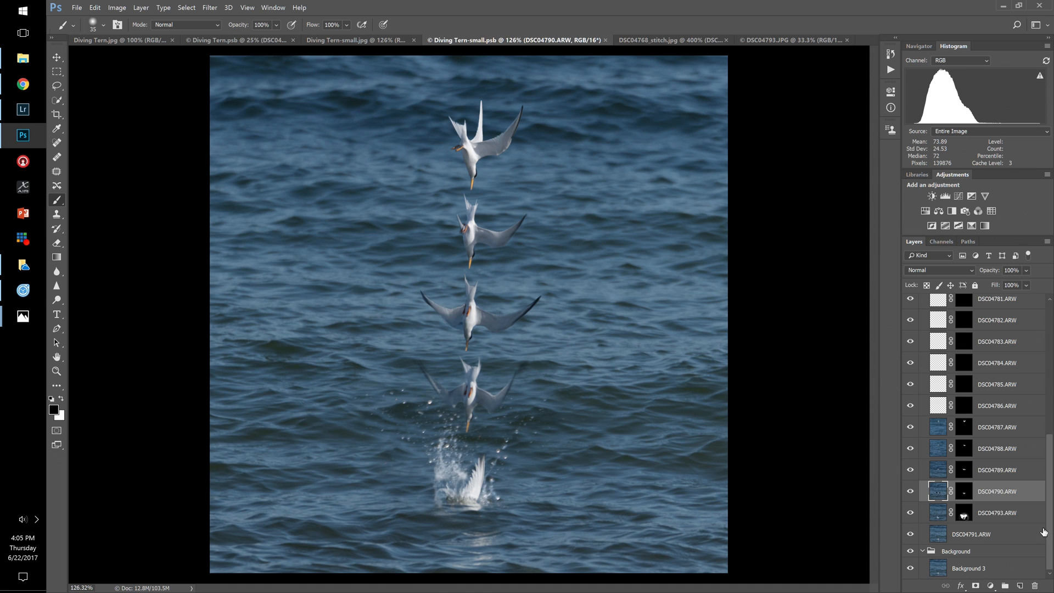